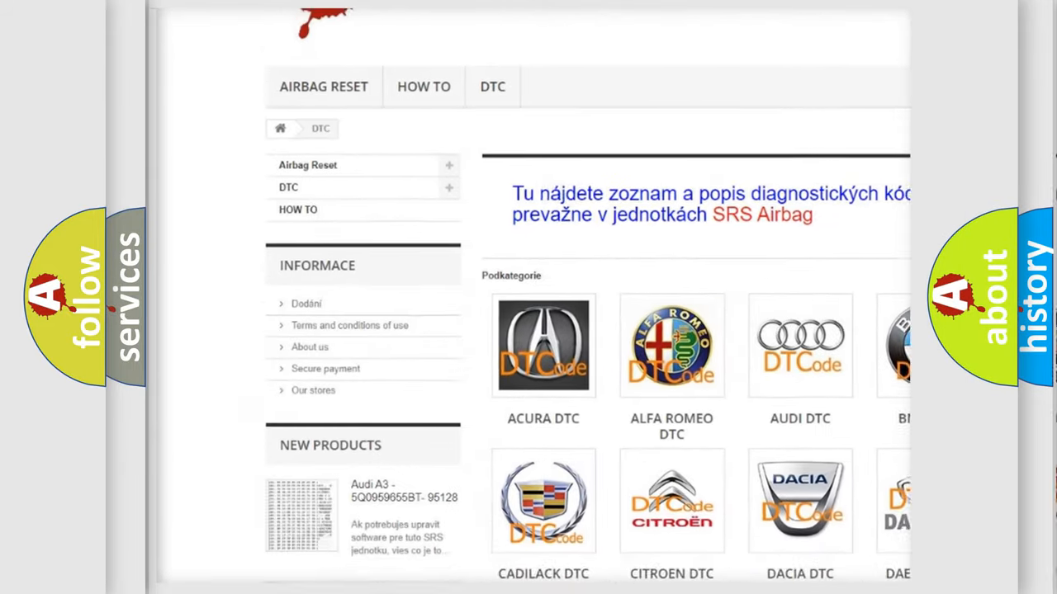
scroll(down, 3)
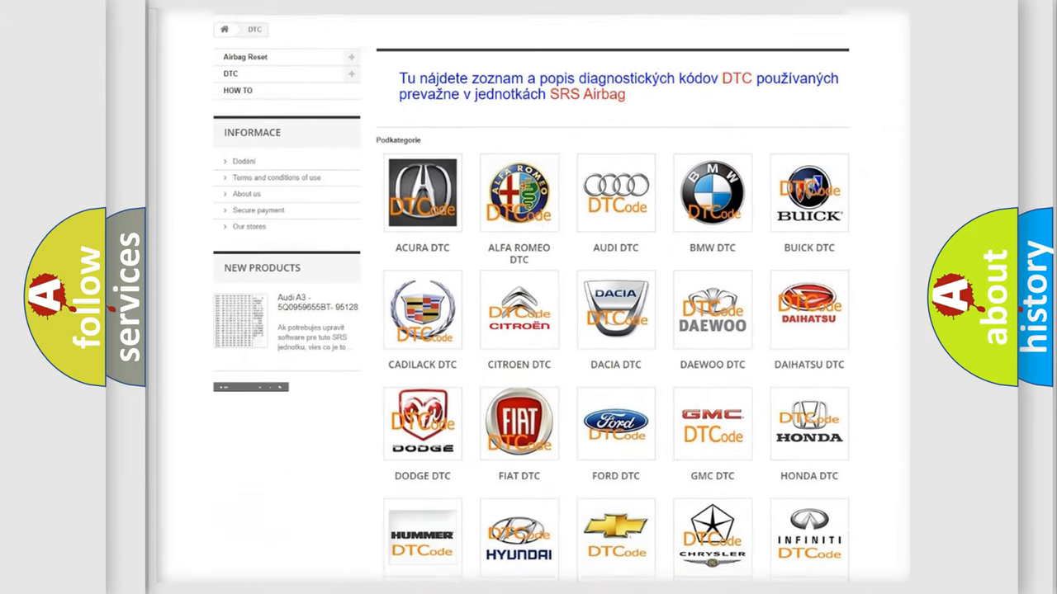
scroll(down, 3)
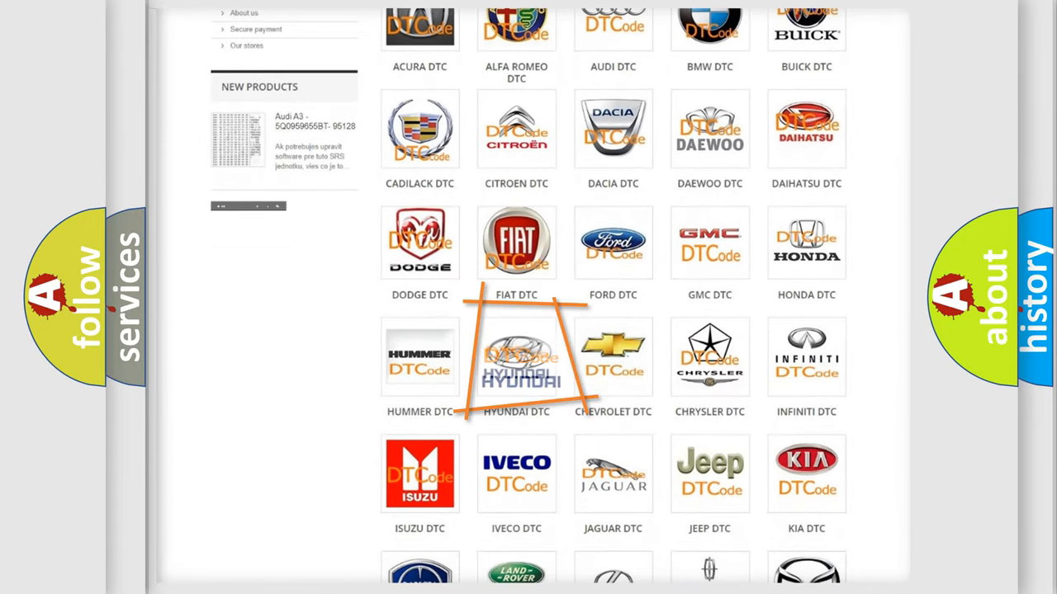